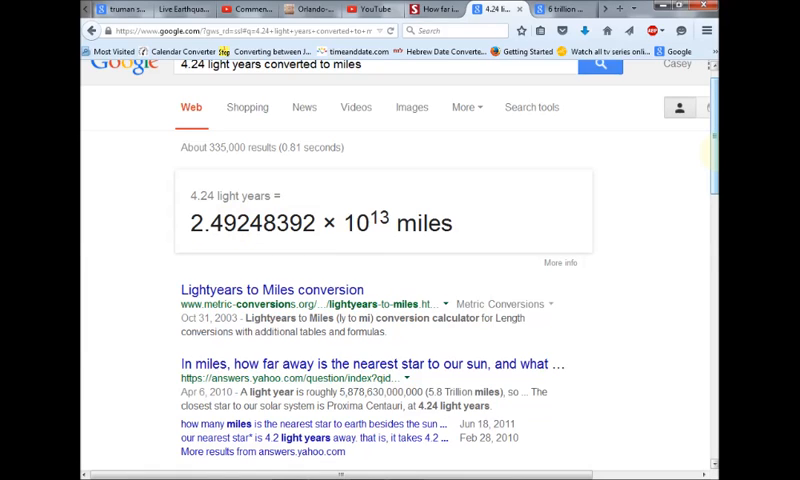
{"action": "mouse_move", "coordinate": [712, 158]}
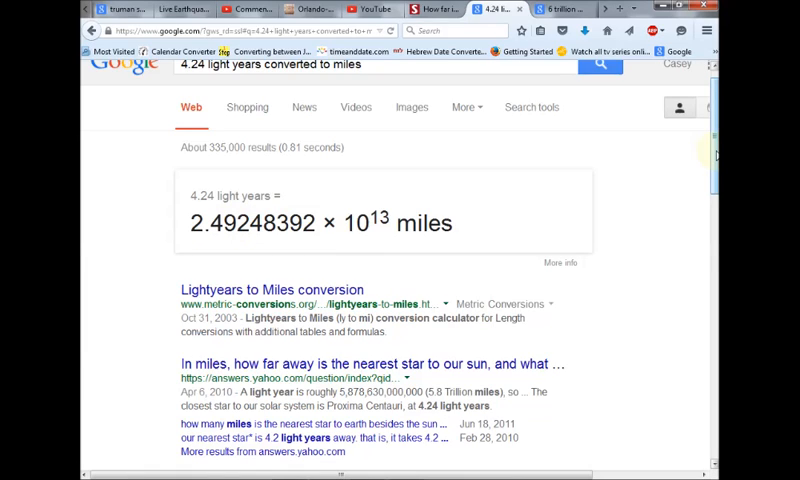
Step: Scroll through the '6 trillion divided by 100 million' results, then open the closest-star article
{"action": "scroll", "scroll_direction": "down", "scroll_amount": 3}
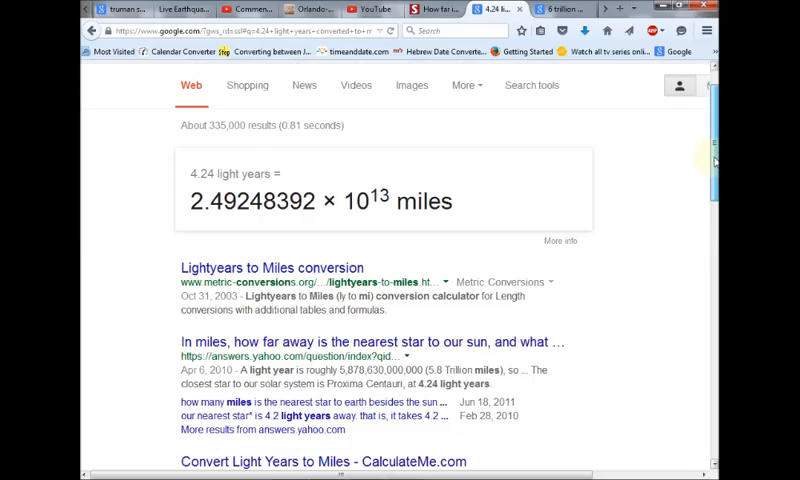
{"action": "scroll", "scroll_direction": "up", "scroll_amount": 3}
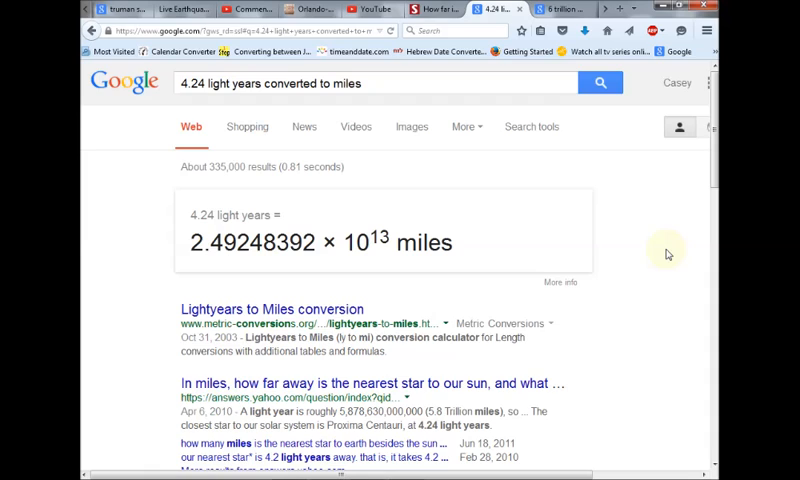
{"action": "mouse_move", "coordinate": [619, 242]}
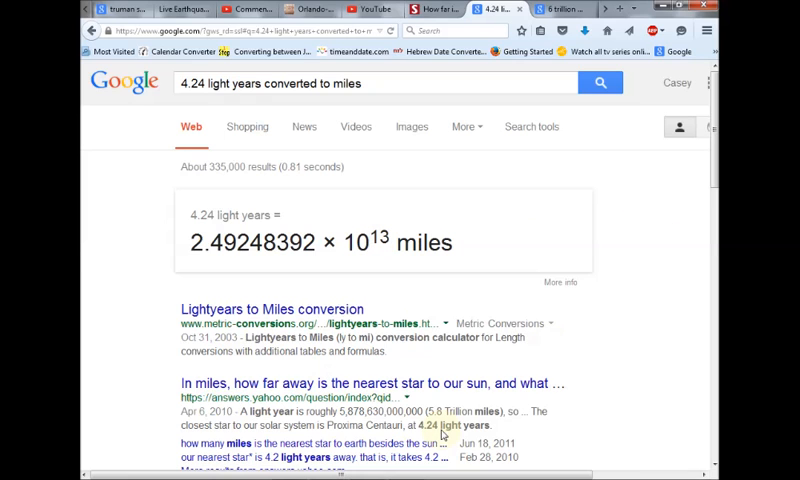
{"action": "scroll", "scroll_direction": "down", "scroll_amount": 3}
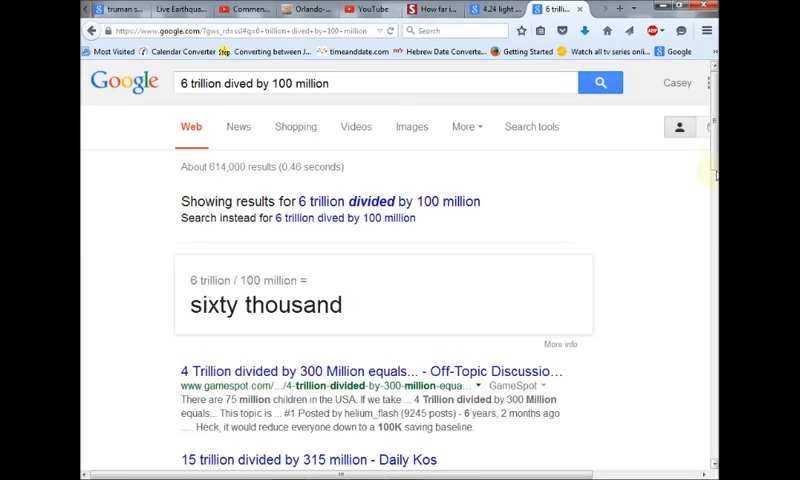
{"action": "scroll", "scroll_direction": "down", "scroll_amount": 3}
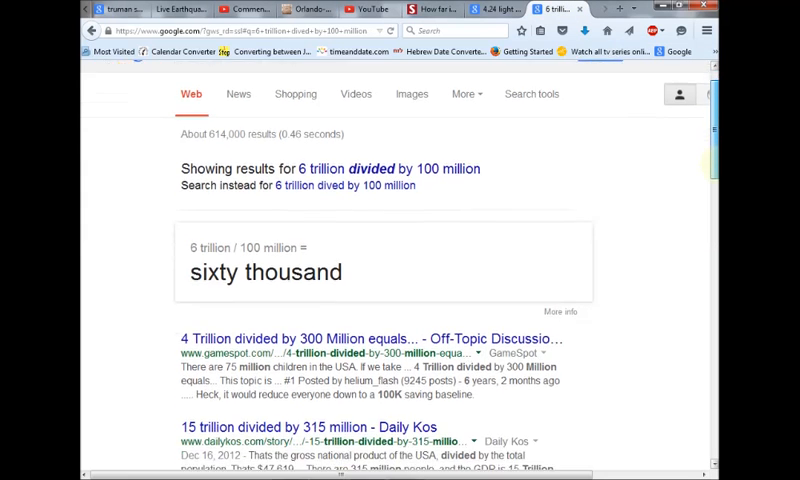
{"action": "scroll", "scroll_direction": "down", "scroll_amount": 3}
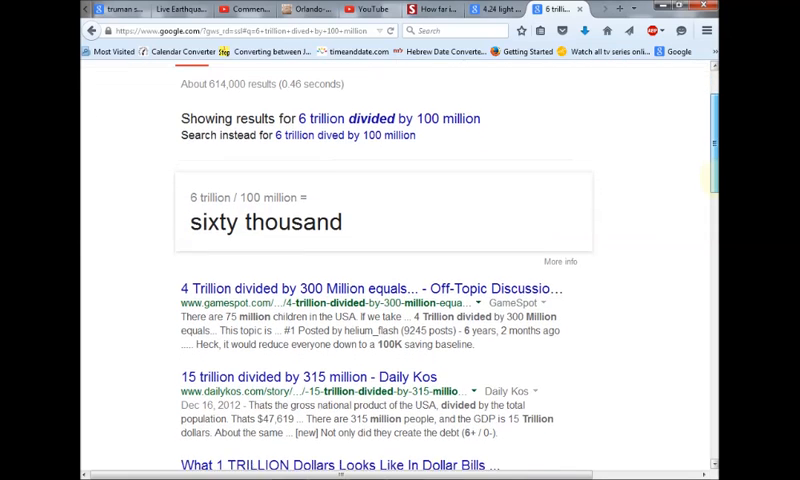
{"action": "scroll", "scroll_direction": "down", "scroll_amount": 3}
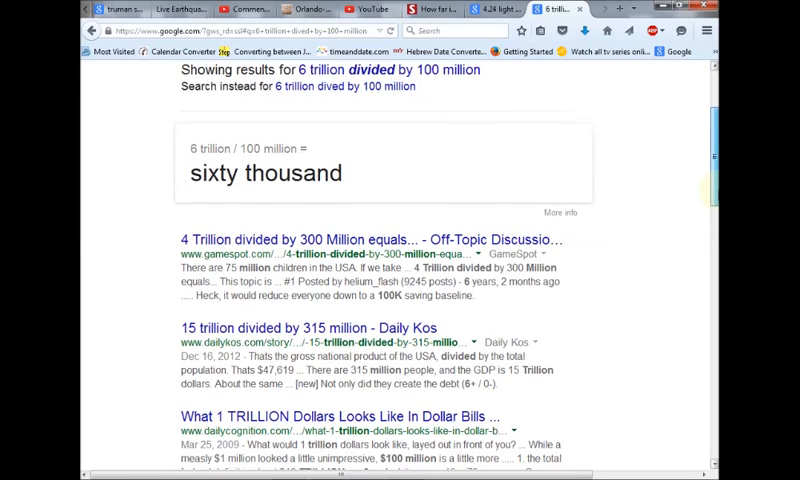
{"action": "scroll", "scroll_direction": "down", "scroll_amount": 3}
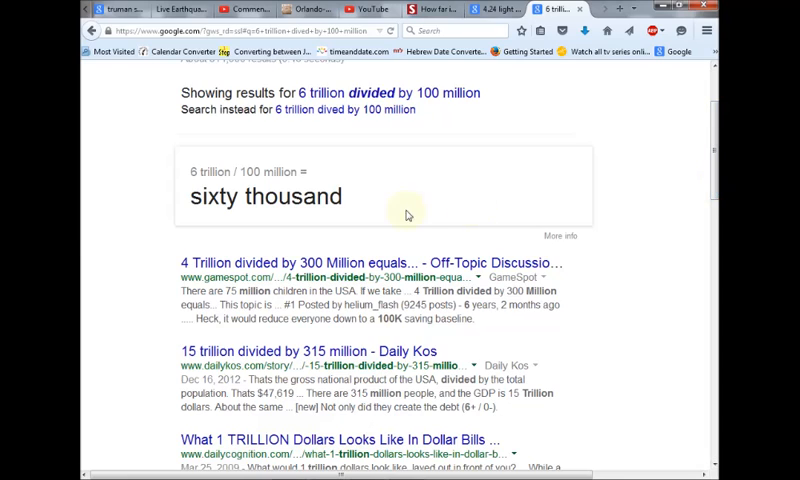
{"action": "mouse_move", "coordinate": [465, 200]}
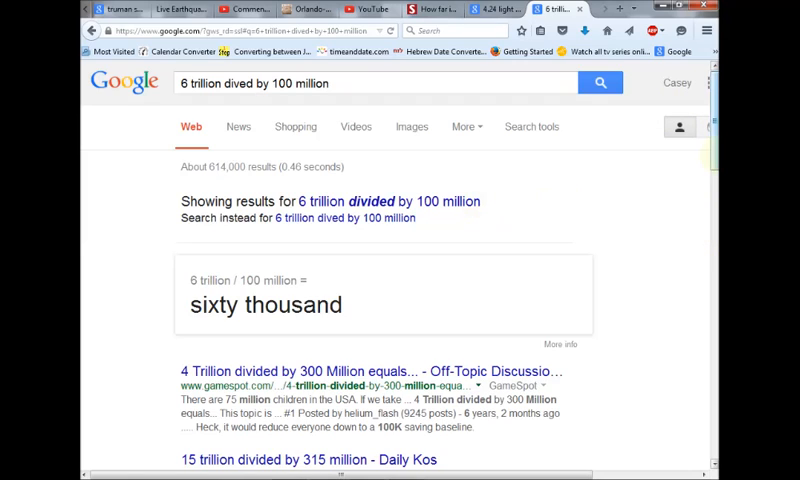
{"action": "scroll", "scroll_direction": "down", "scroll_amount": 3}
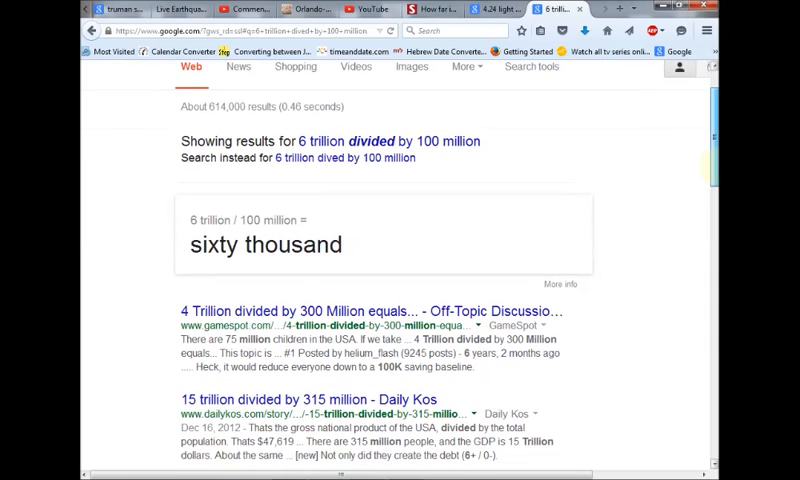
{"action": "left_click", "coordinate": [480, 9]}
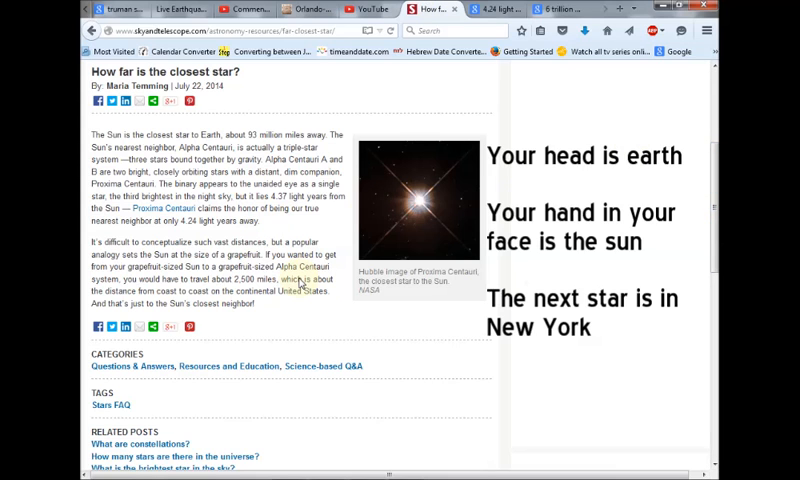
Step: Scroll down through the Sky & Telescope 'How far is the closest star?' article
{"action": "scroll", "scroll_direction": "down", "scroll_amount": 3}
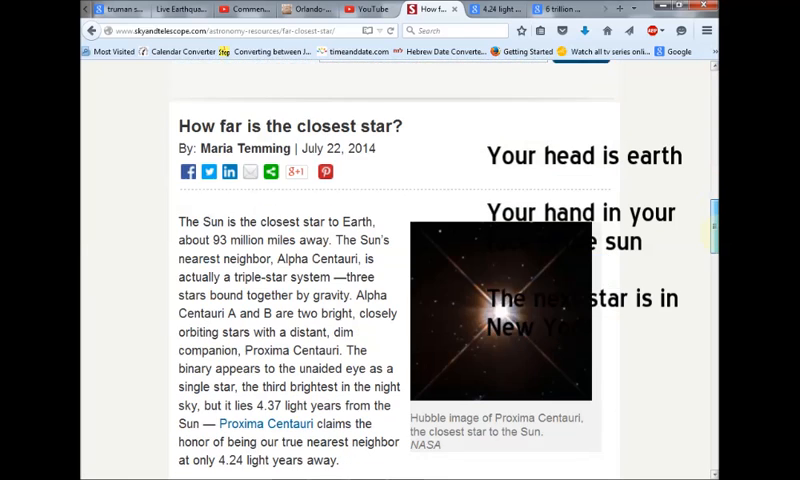
{"action": "scroll", "scroll_direction": "down", "scroll_amount": 3}
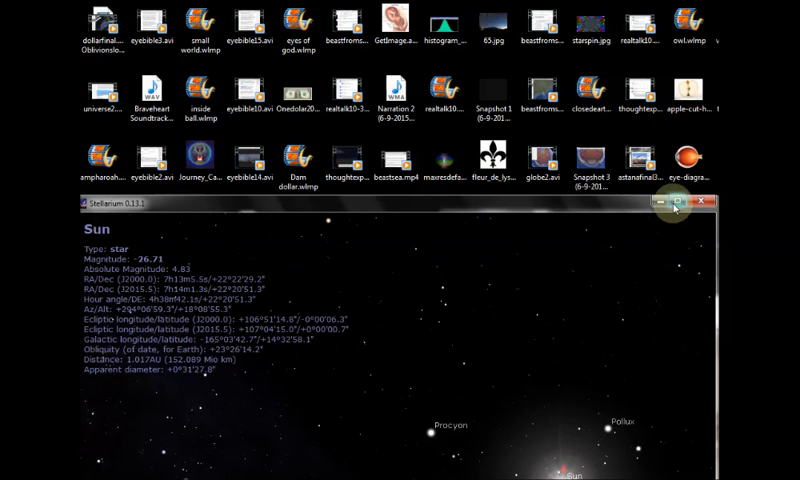
Step: Maximize the Stellarium window and type 'proxin' into the Find Object search
{"action": "left_click", "coordinate": [675, 205]}
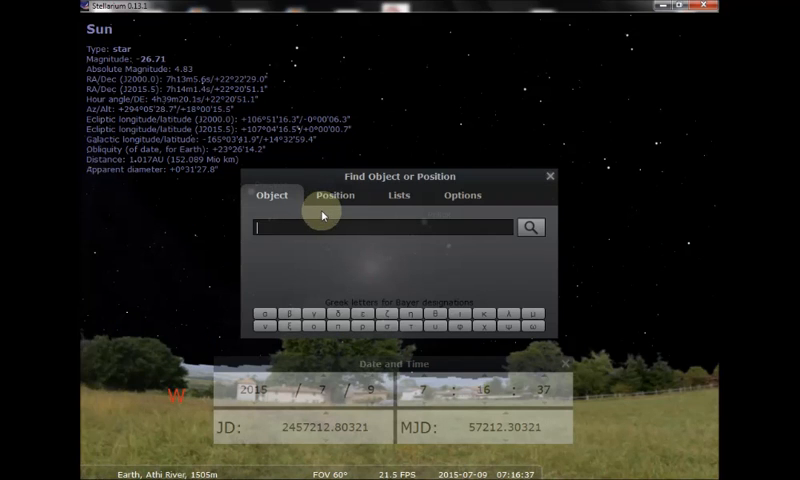
{"action": "type", "text": "proxin"}
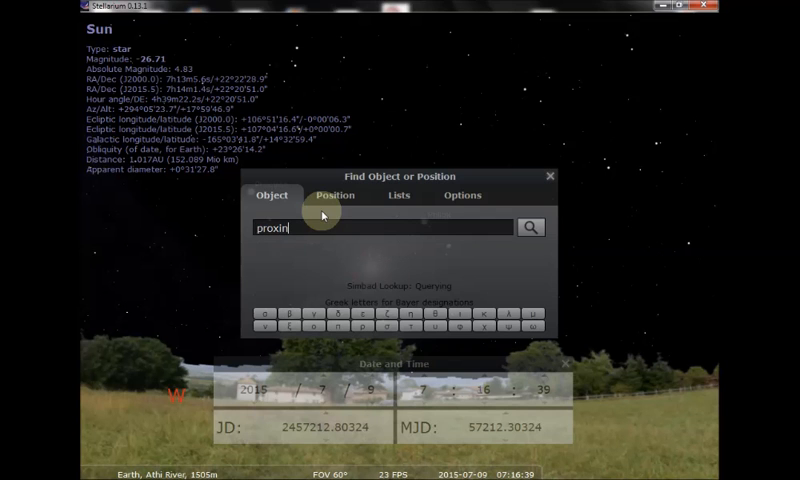